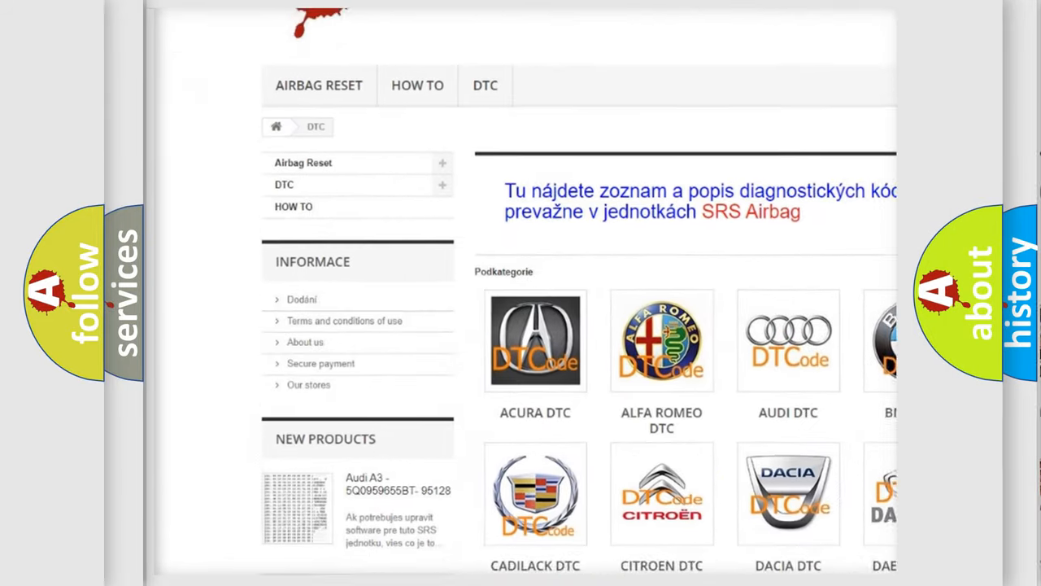
Choose the FORD DTC tile and browse down the Ford airbag B-code table.
{"action": "scroll", "scroll_direction": "down", "scroll_amount": 3}
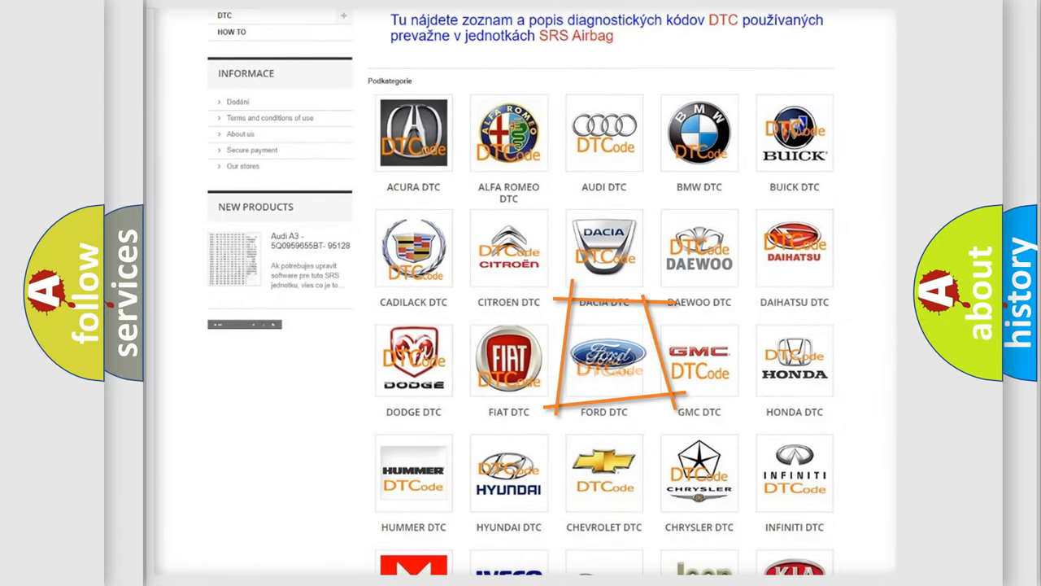
{"action": "left_click", "coordinate": [604, 360]}
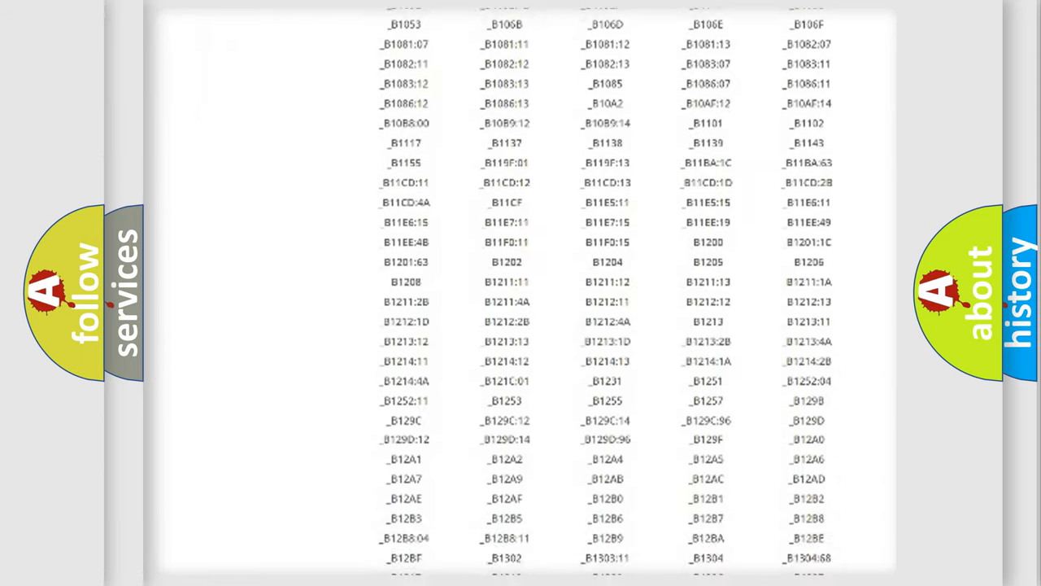
{"action": "scroll", "scroll_direction": "down", "scroll_amount": 3}
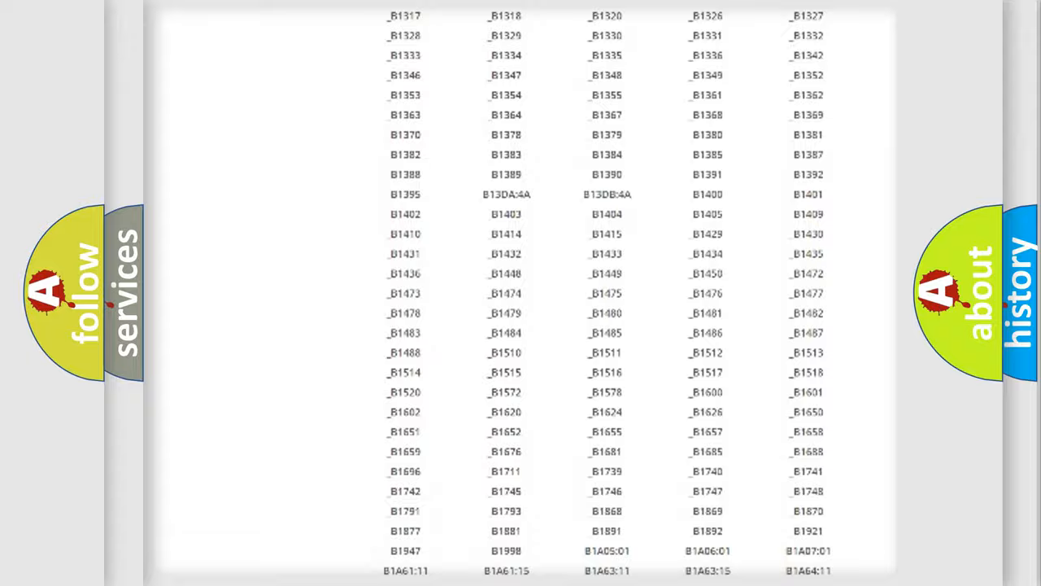